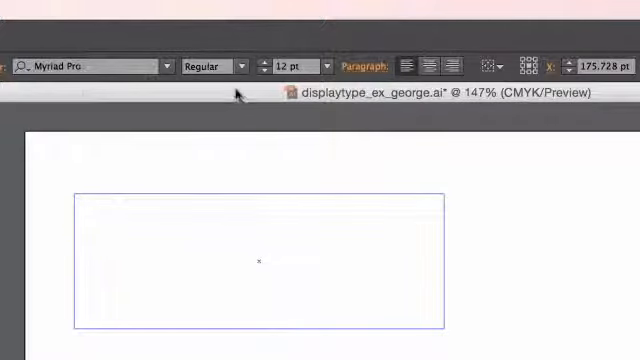
pyautogui.moveTo(100, 168)
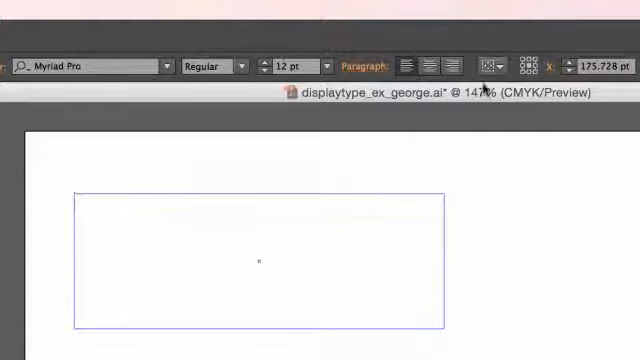
# Step: Set the type to 24 pt Arial Black and enter the word 'Effects' in the text frame
pyautogui.click(92, 210)
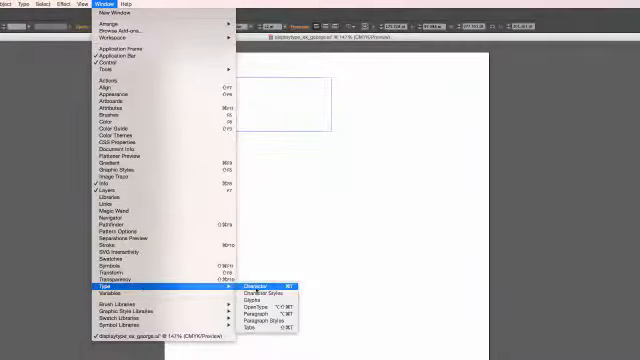
pyautogui.click(244, 288)
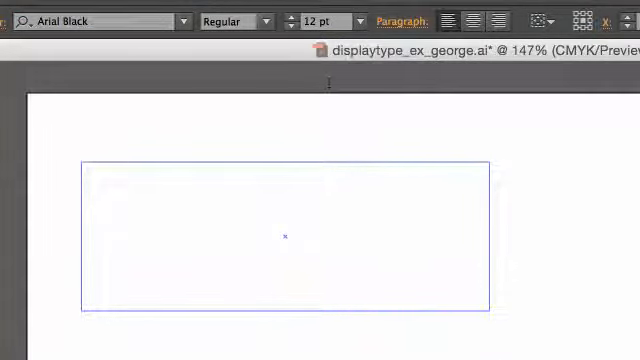
pyautogui.moveTo(356, 22)
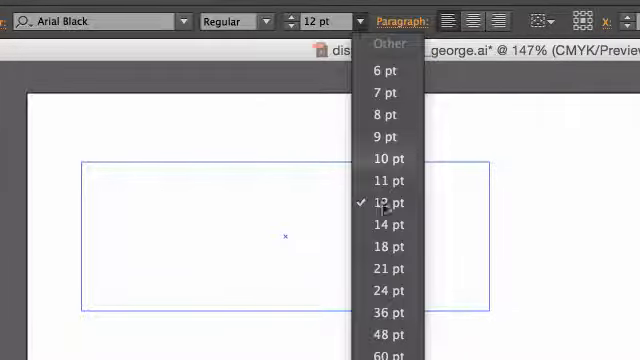
pyautogui.moveTo(384, 290)
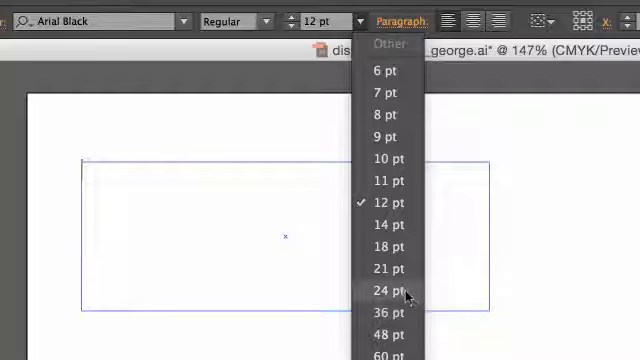
pyautogui.click(384, 290)
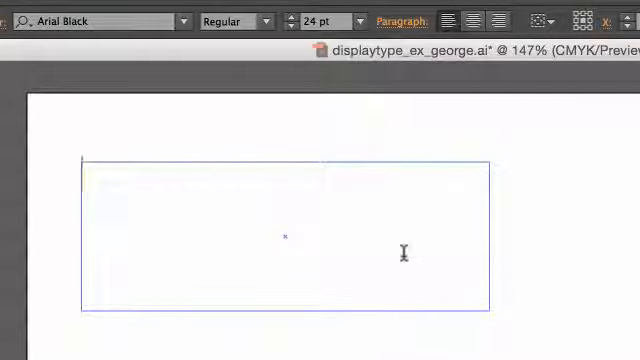
pyautogui.write('Effe')
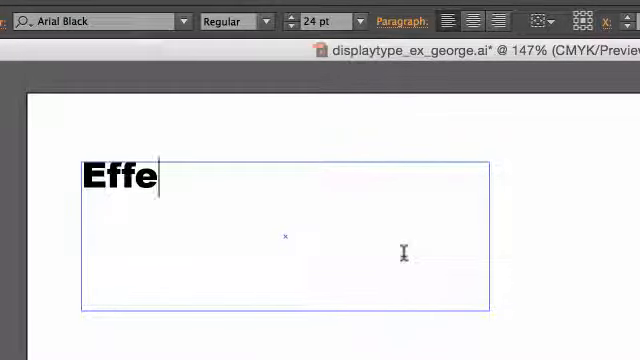
pyautogui.write('cts')
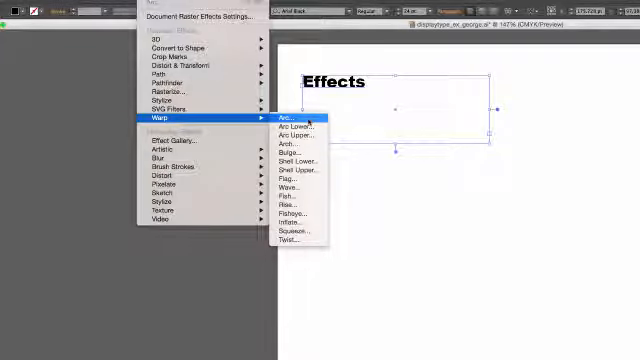
# Step: Apply Effect > Warp > Arc to the selected Effects text, opening Warp Options
pyautogui.click(284, 120)
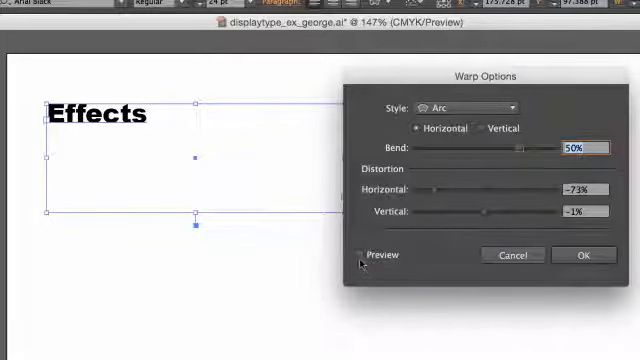
# Step: Enable Preview so the Effects text shows its upward arc on the artboard
pyautogui.click(364, 256)
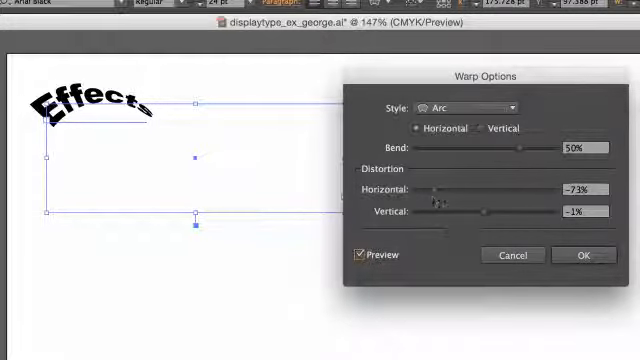
# Step: Set the arc's horizontal distortion to about -19% and its bend to about 52%
pyautogui.moveTo(424, 188); pyautogui.dragTo(446, 188)
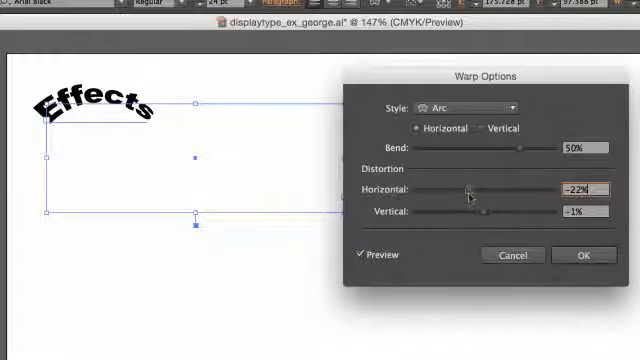
pyautogui.moveTo(472, 188); pyautogui.dragTo(520, 188)
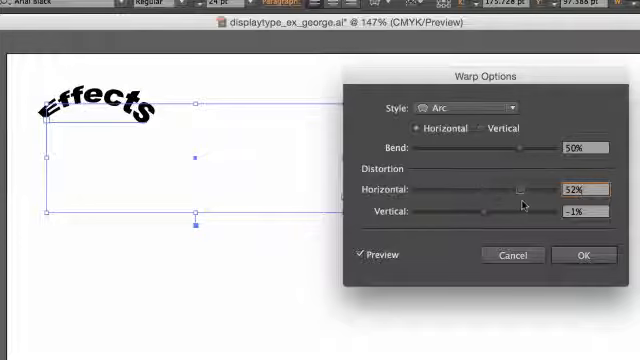
pyautogui.moveTo(524, 188); pyautogui.dragTo(436, 188)
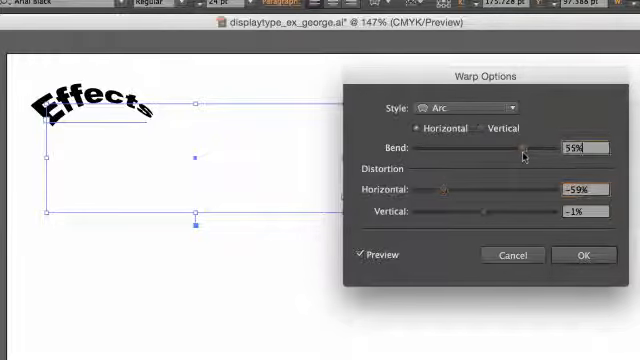
pyautogui.moveTo(524, 158); pyautogui.dragTo(534, 158)
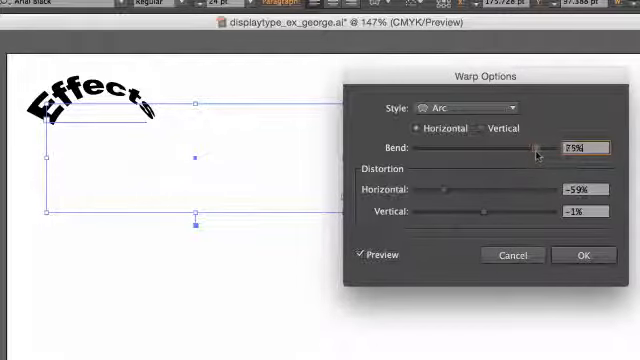
pyautogui.moveTo(538, 156); pyautogui.dragTo(532, 156)
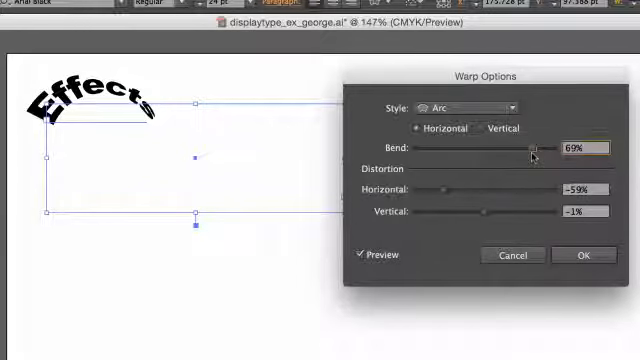
pyautogui.moveTo(536, 152); pyautogui.dragTo(528, 152)
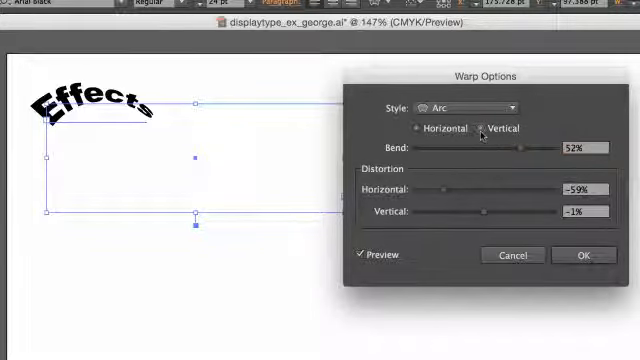
pyautogui.click(480, 128)
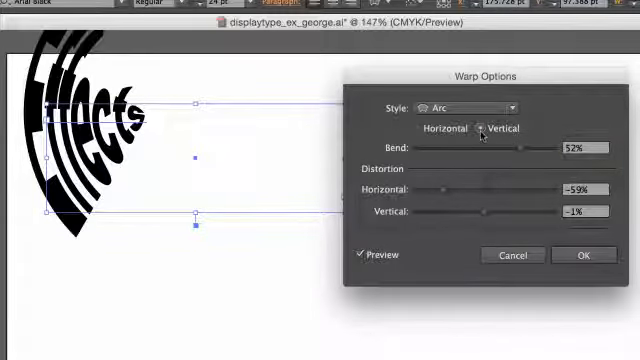
pyautogui.click(420, 128)
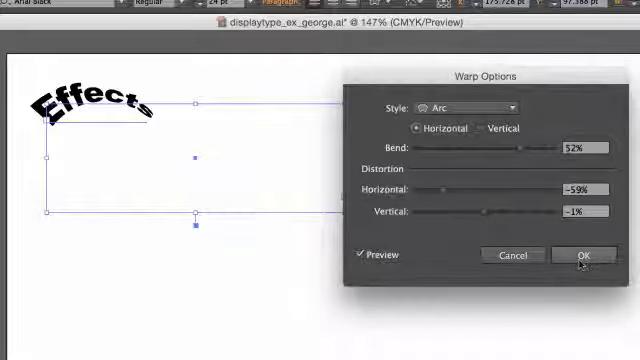
# Step: Confirm Warp Options so the arc warp applies as a live effect on the editable text
pyautogui.click(582, 256)
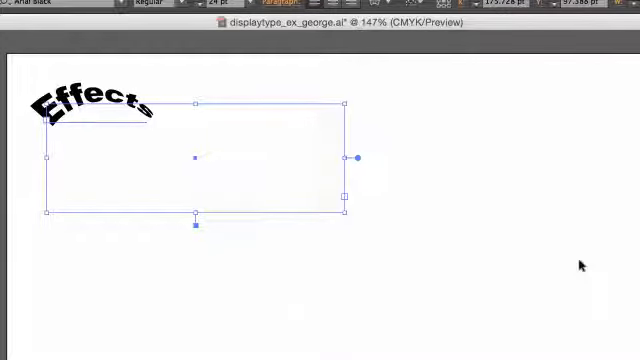
pyautogui.moveTo(80, 180)
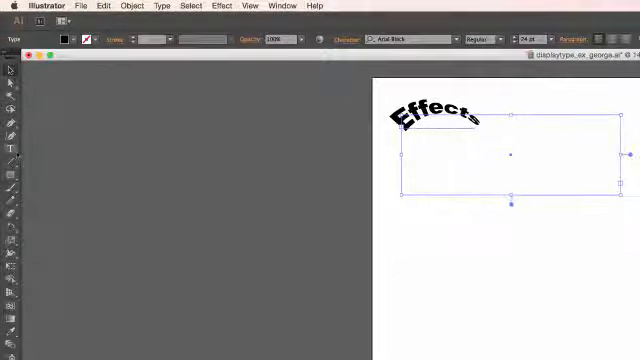
pyautogui.moveTo(12, 150)
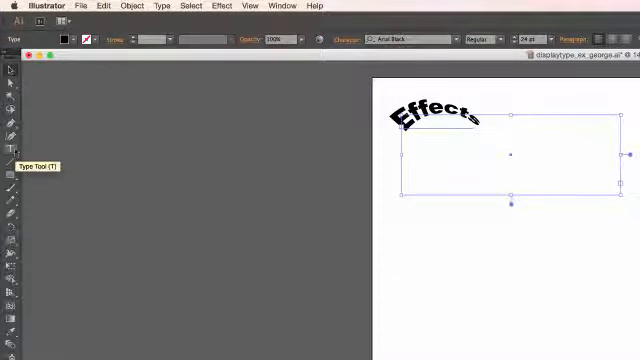